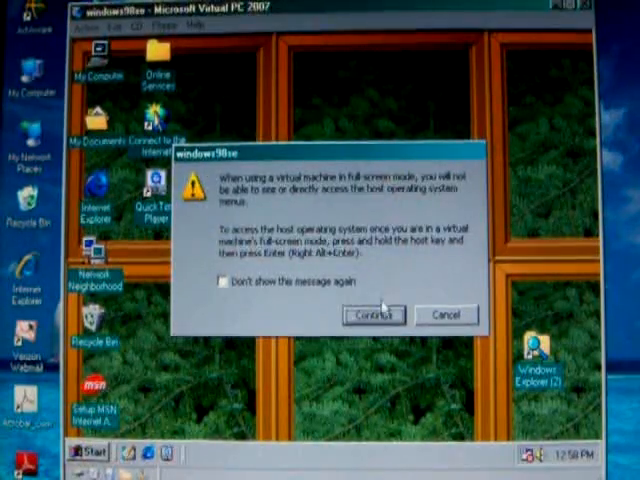
# Continue past the full-screen notice so the Windows 98 machine fills the screen
pyautogui.click(374, 314)
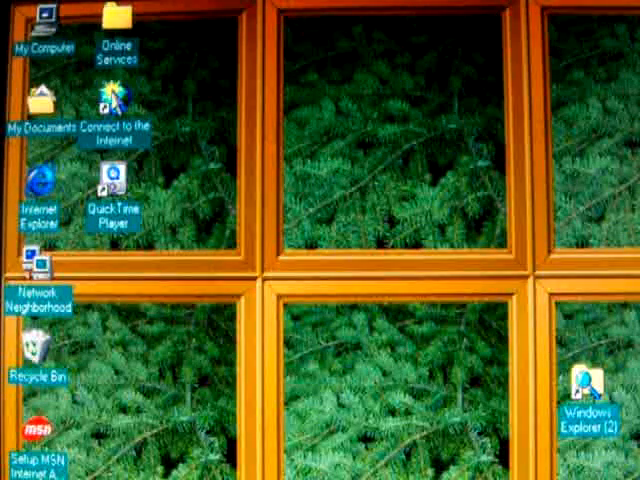
# Expand the Start menu's Programs list toward the Myst Masterpiece Edition group
pyautogui.click(16, 470)
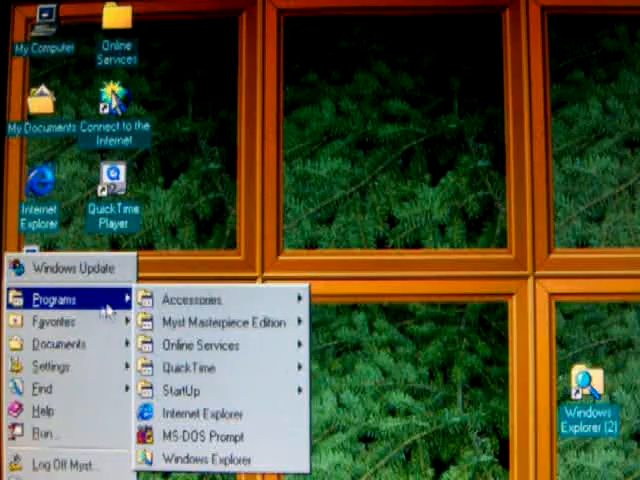
pyautogui.moveTo(228, 322)
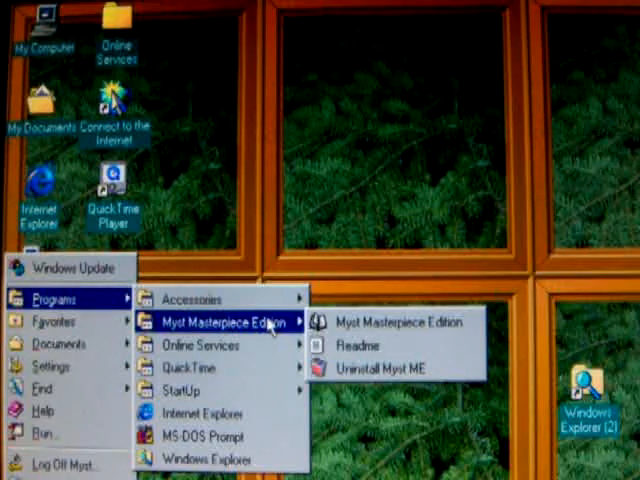
pyautogui.moveTo(278, 330)
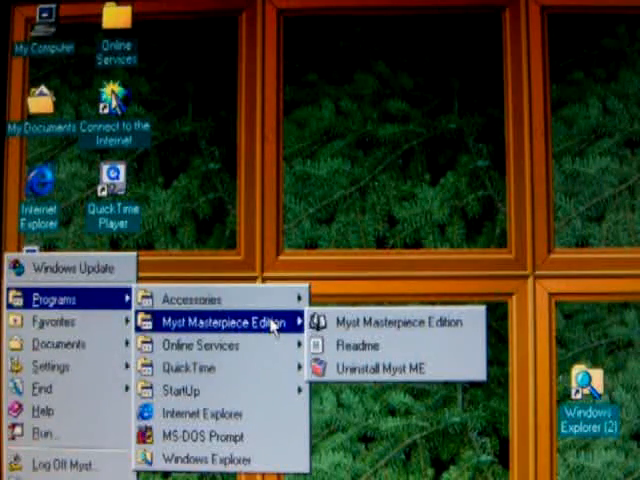
pyautogui.moveTo(396, 320)
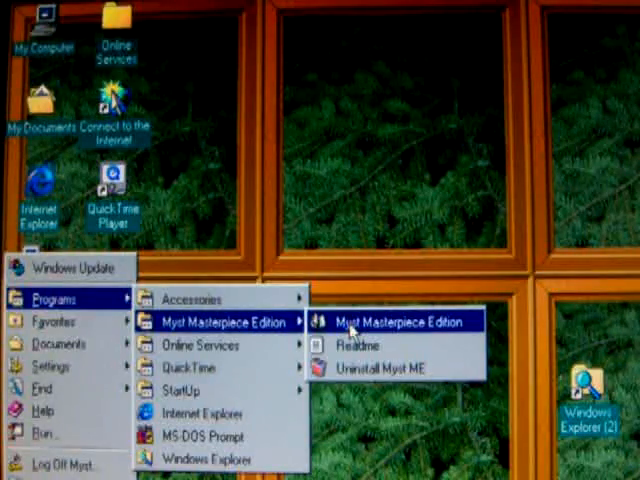
pyautogui.click(388, 320)
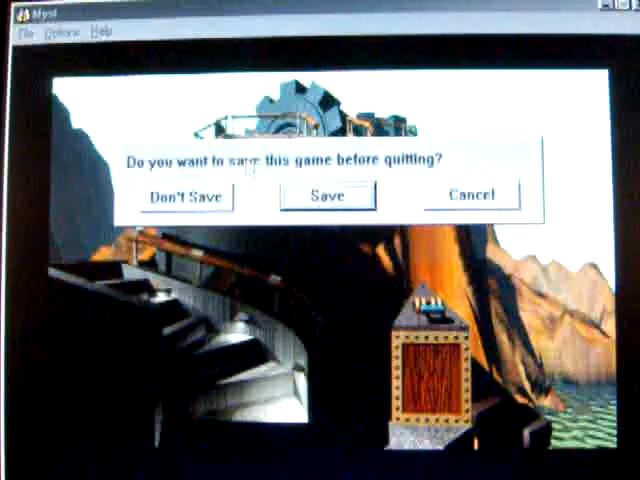
# Choose Don't Save so the game quits and the development team credits roll
pyautogui.click(188, 196)
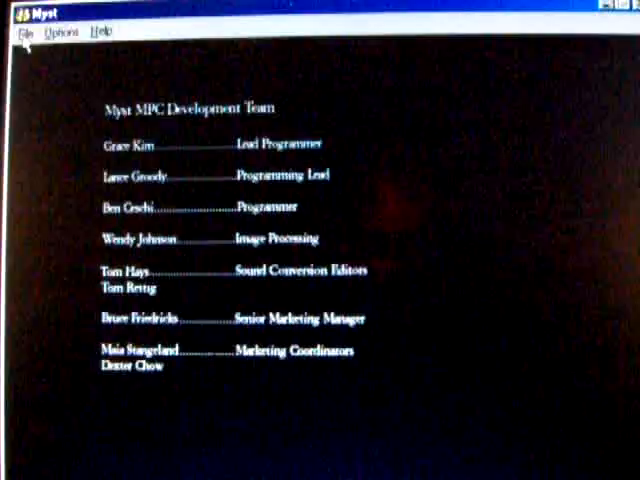
# Exit Myst via File > Exit, returning to the Windows 98 desktop
pyautogui.click(22, 42)
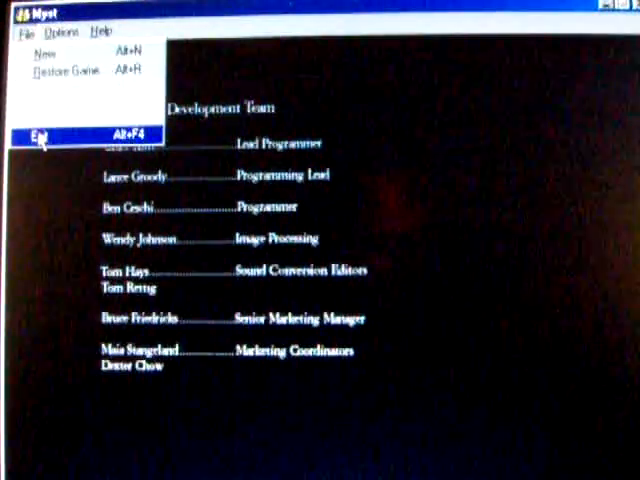
pyautogui.click(40, 132)
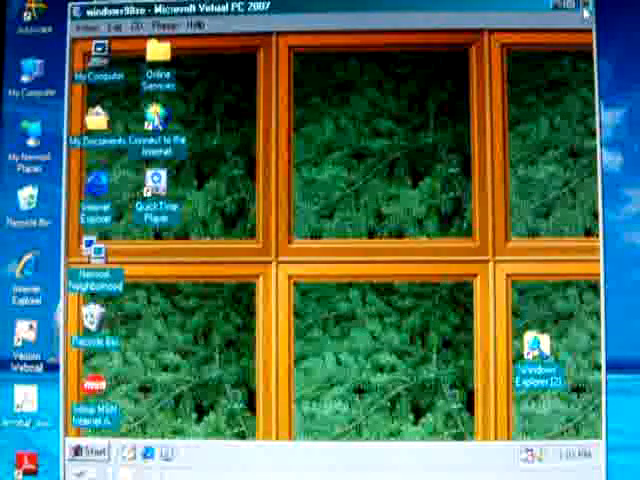
# Turn off the Windows 98 virtual machine from its Close dialog, returning to Windows XP
pyautogui.click(572, 12)
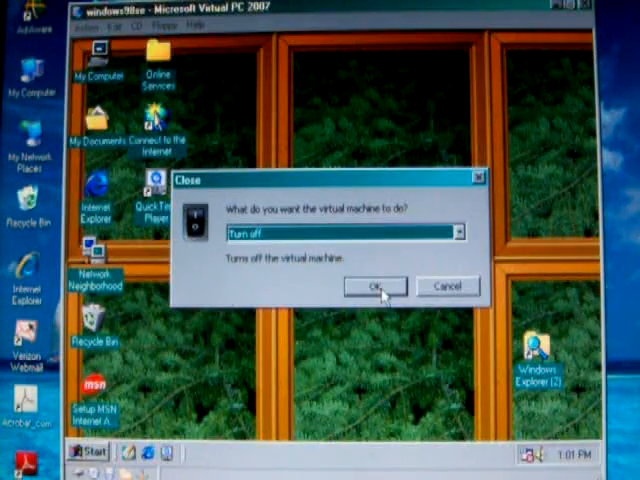
pyautogui.click(376, 284)
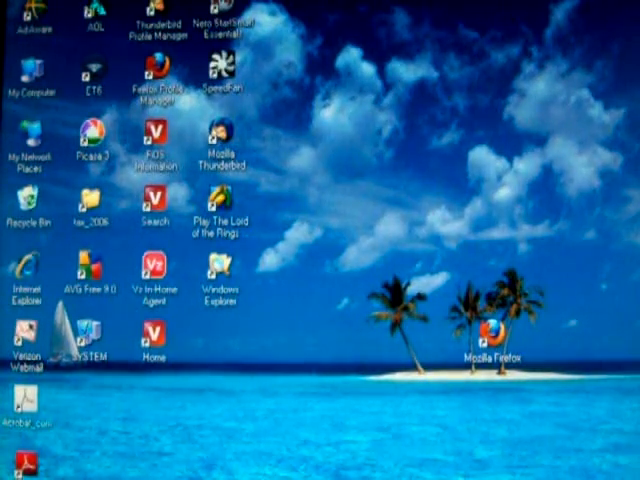
# Show System Properties with Windows XP Professional SP2 and the AMD Phenom processor
pyautogui.click(36, 384)
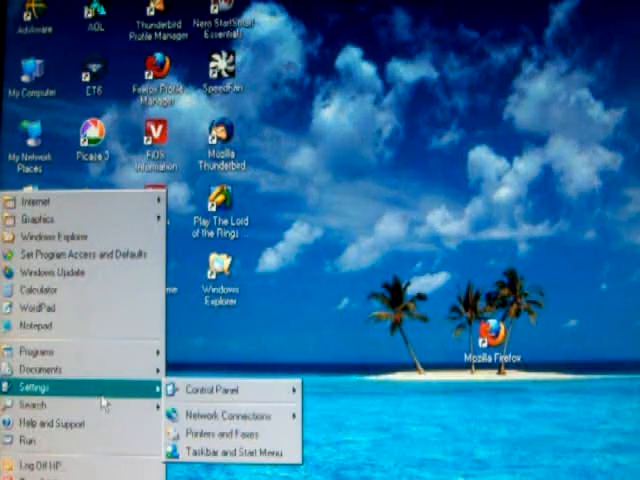
pyautogui.click(224, 390)
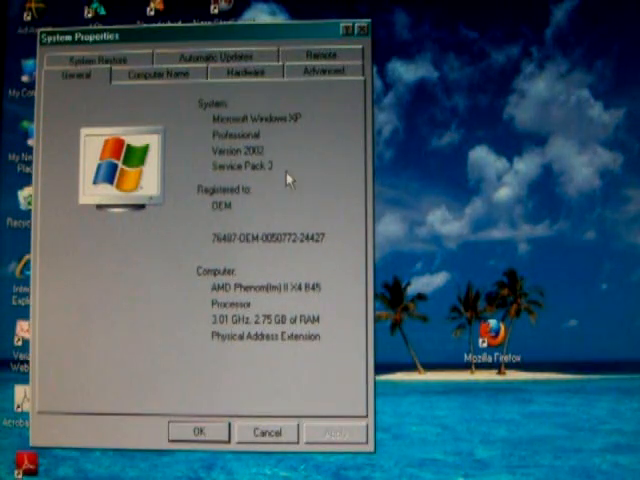
pyautogui.moveTo(308, 148)
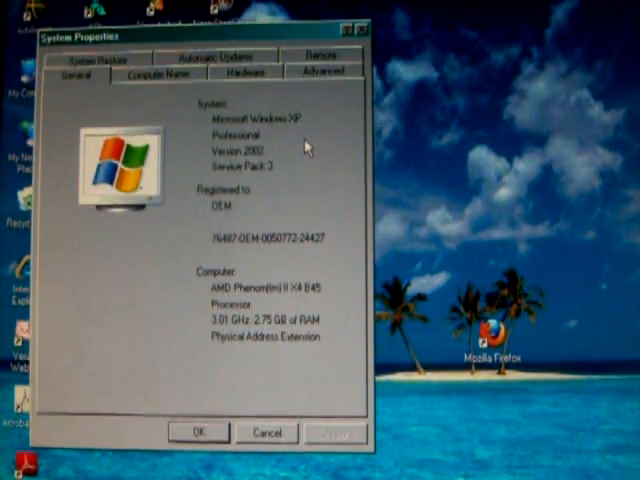